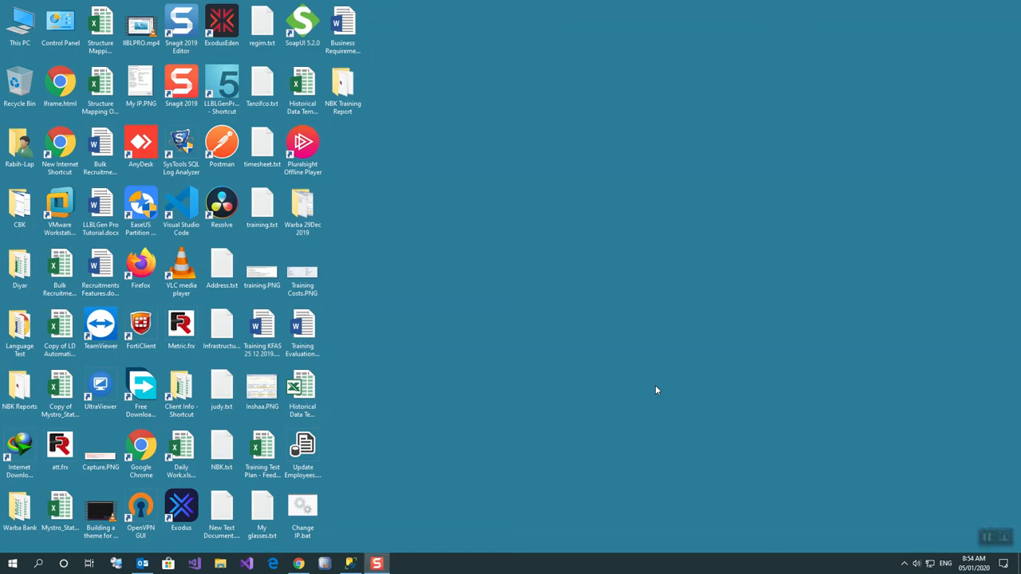
pyautogui.moveTo(532, 517)
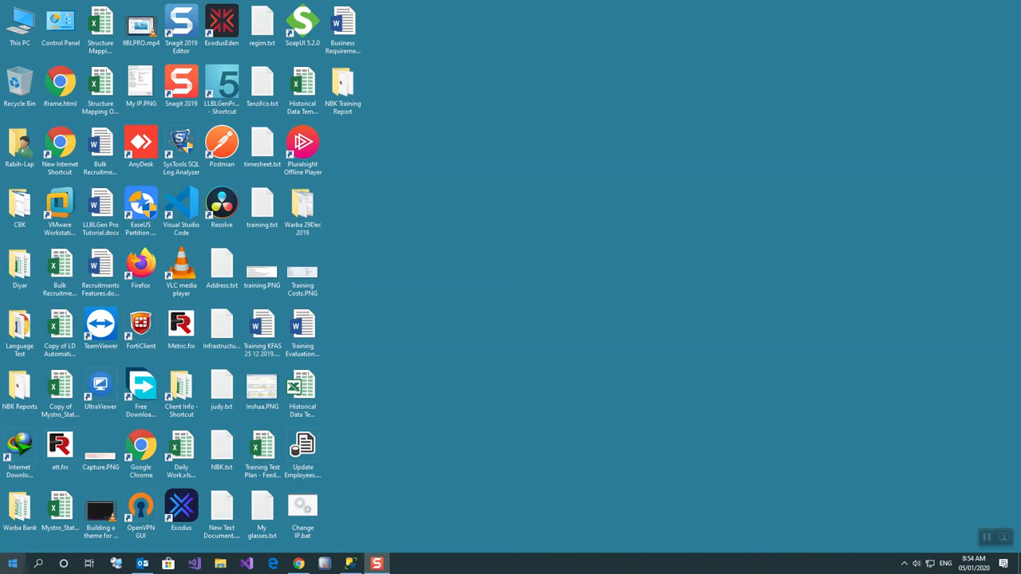
# Launch Device Manager from the Start right-click menu, maximized, with Universal Serial Bus controllers expanded.
pyautogui.click(11, 562)
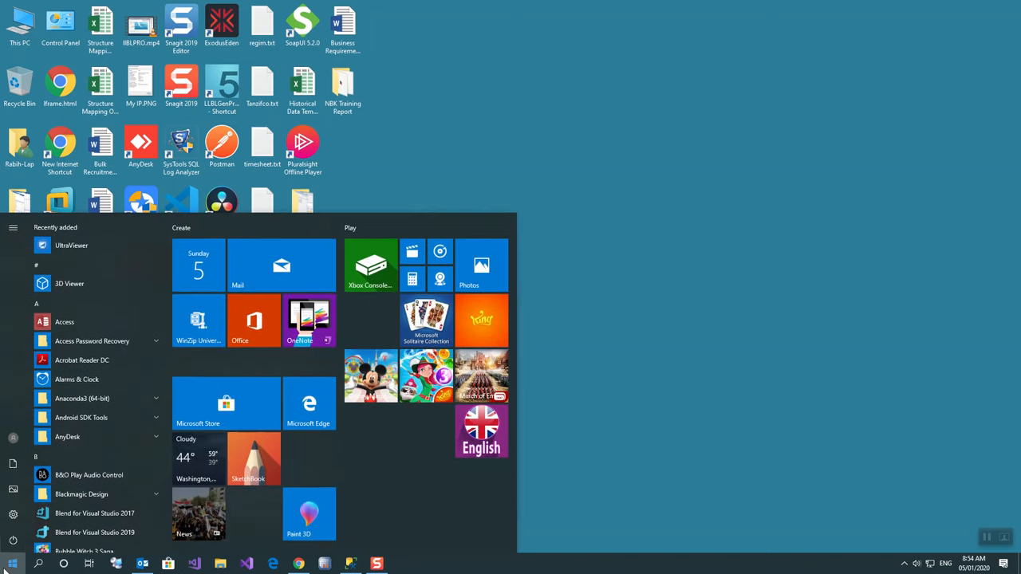
pyautogui.click(12, 564)
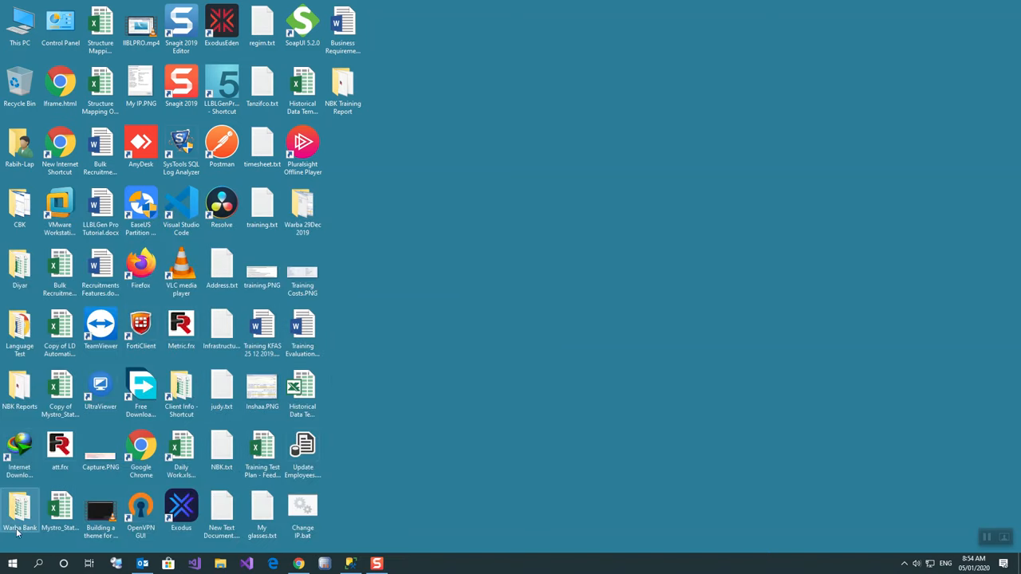
pyautogui.rightClick(12, 573)
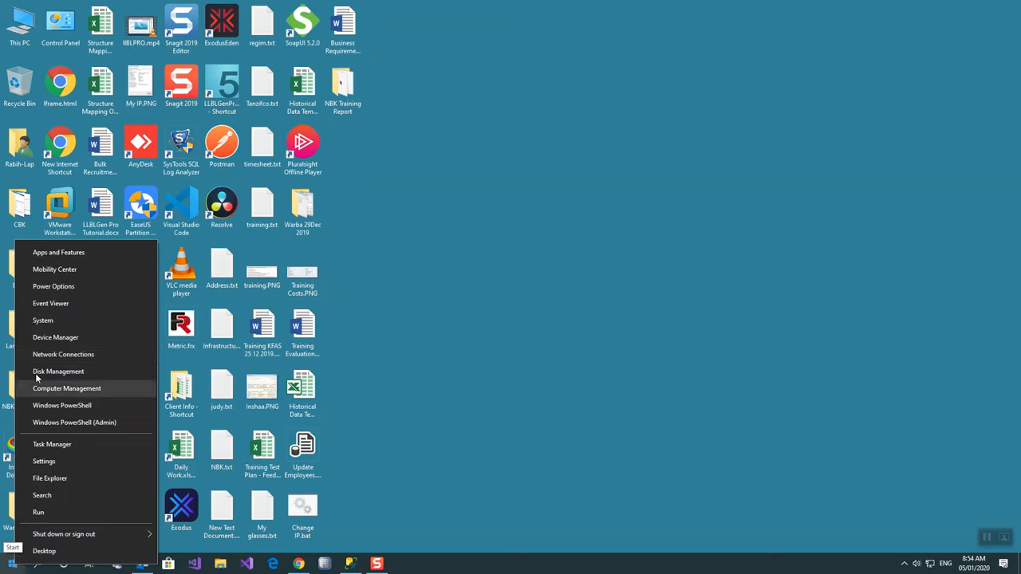
pyautogui.moveTo(51, 303)
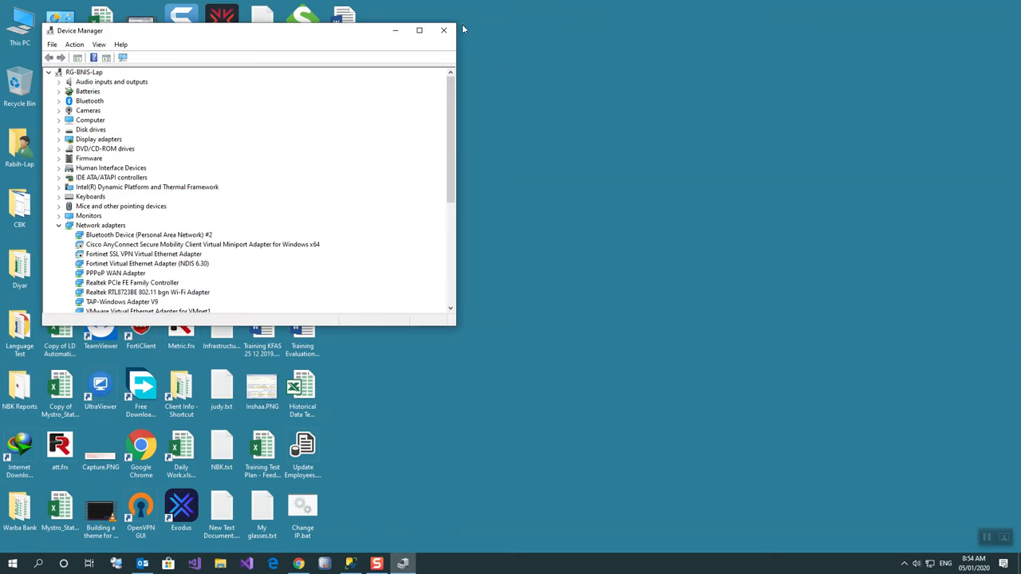
pyautogui.click(419, 30)
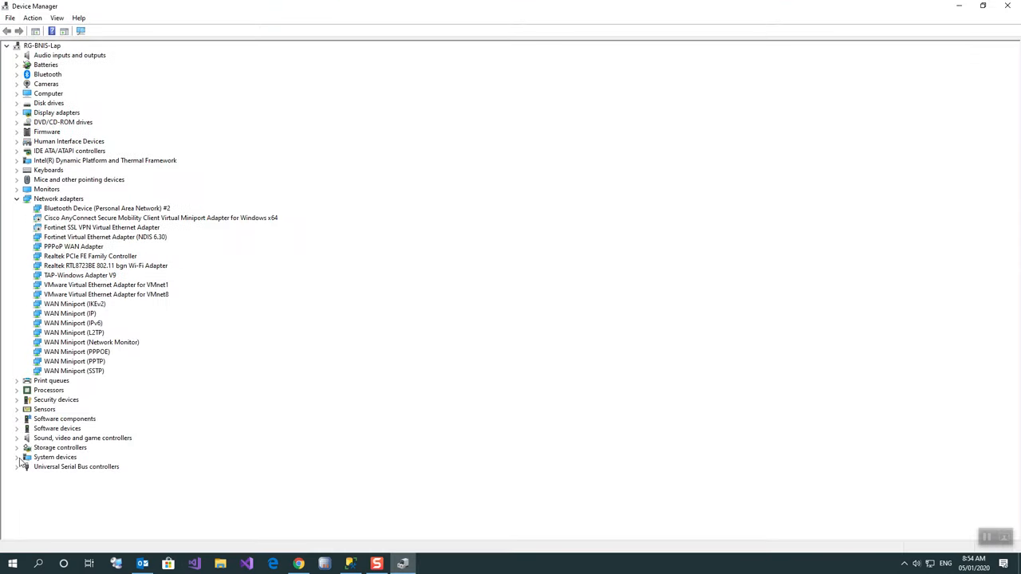
pyautogui.click(18, 467)
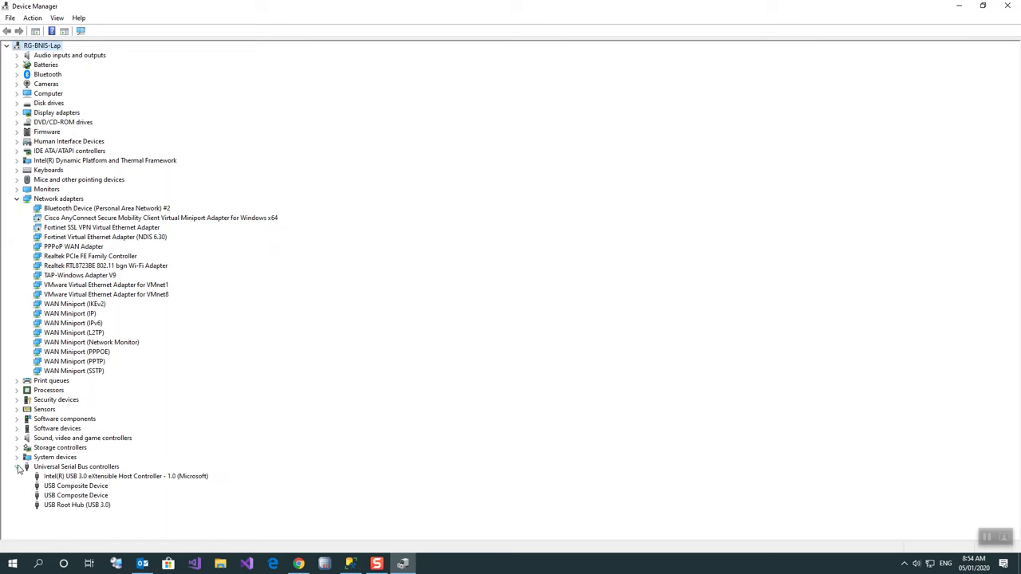
pyautogui.moveTo(76, 505)
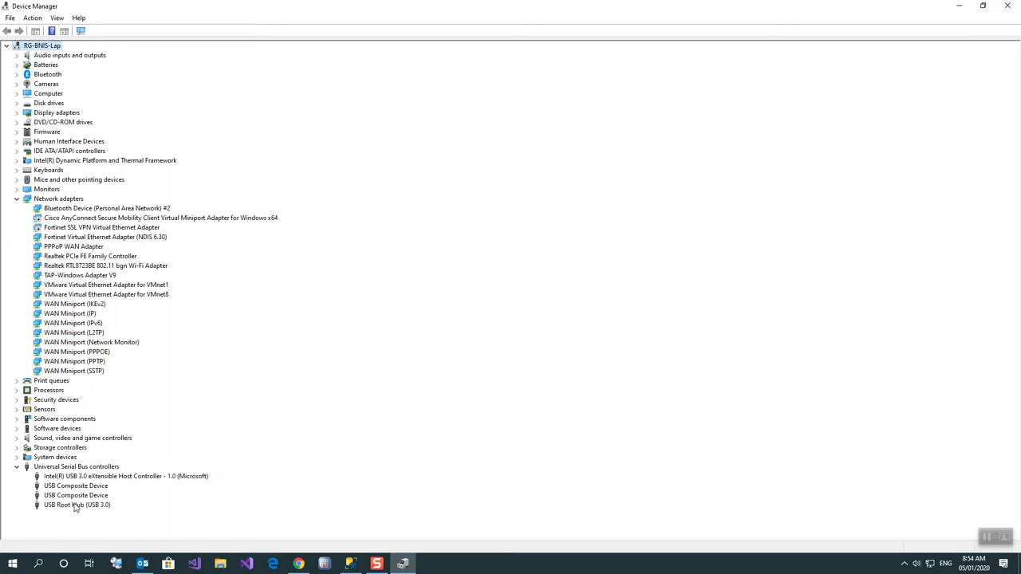
pyautogui.moveTo(93, 512)
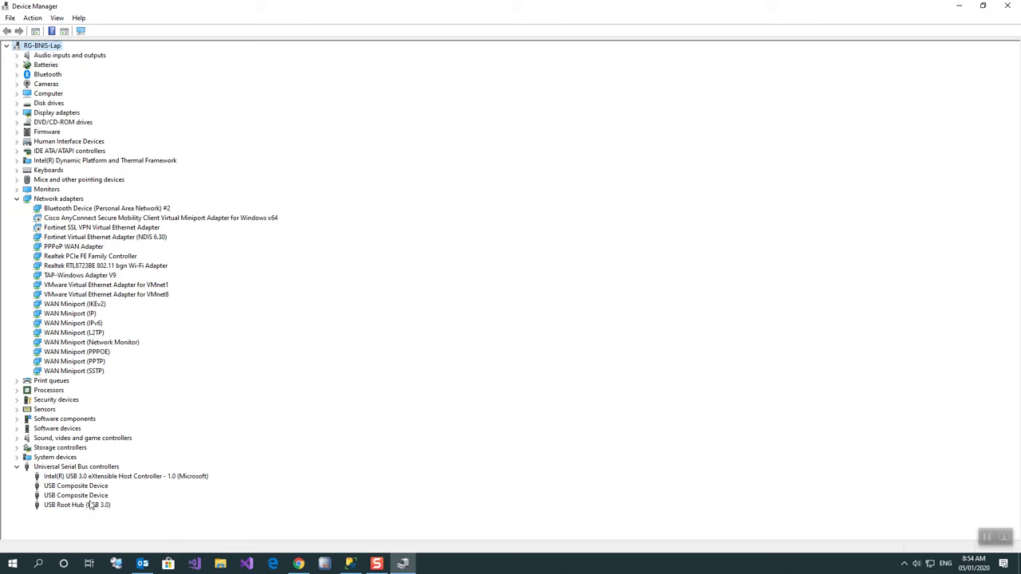
# In USB Root Hub (USB 3.0) Power Management, uncheck 'Allow the computer to turn off this device to save power' and confirm.
pyautogui.doubleClick(76, 505)
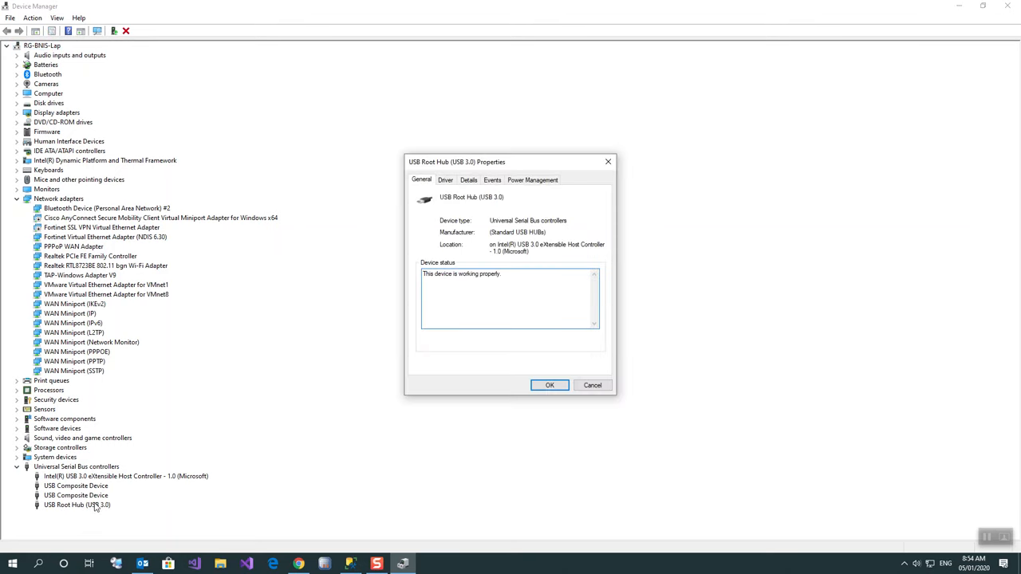
pyautogui.click(550, 385)
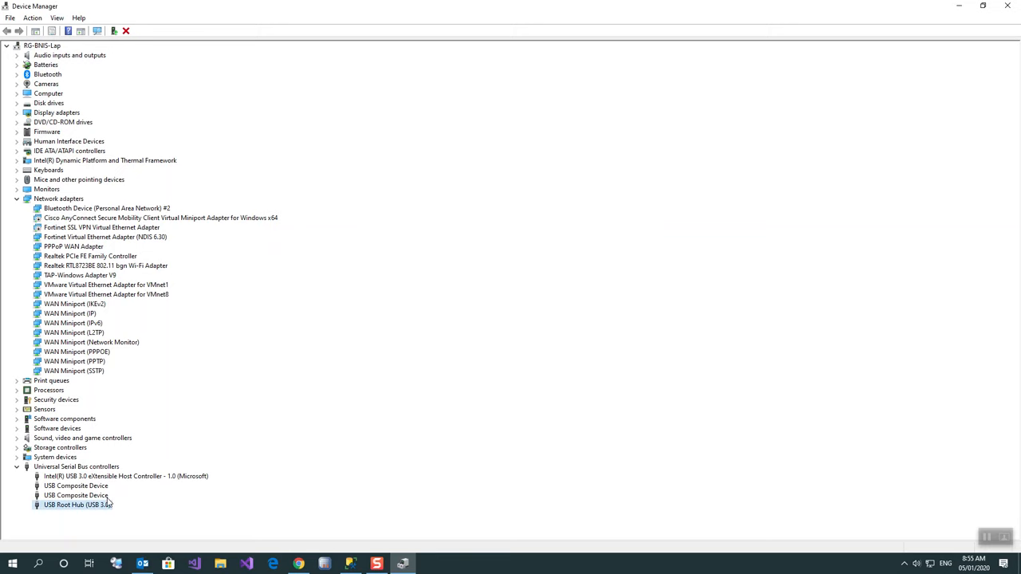
pyautogui.doubleClick(76, 504)
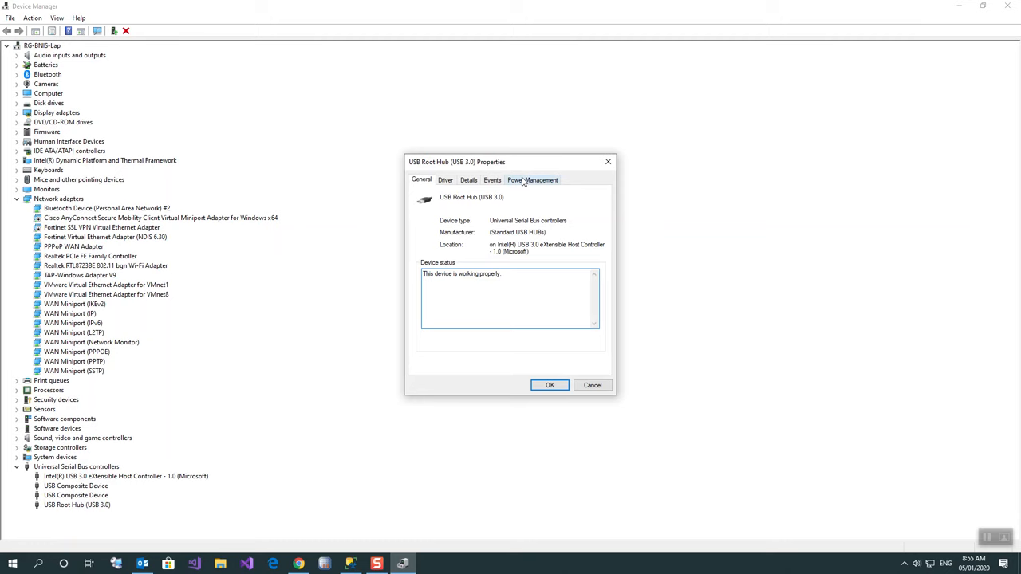
pyautogui.click(533, 179)
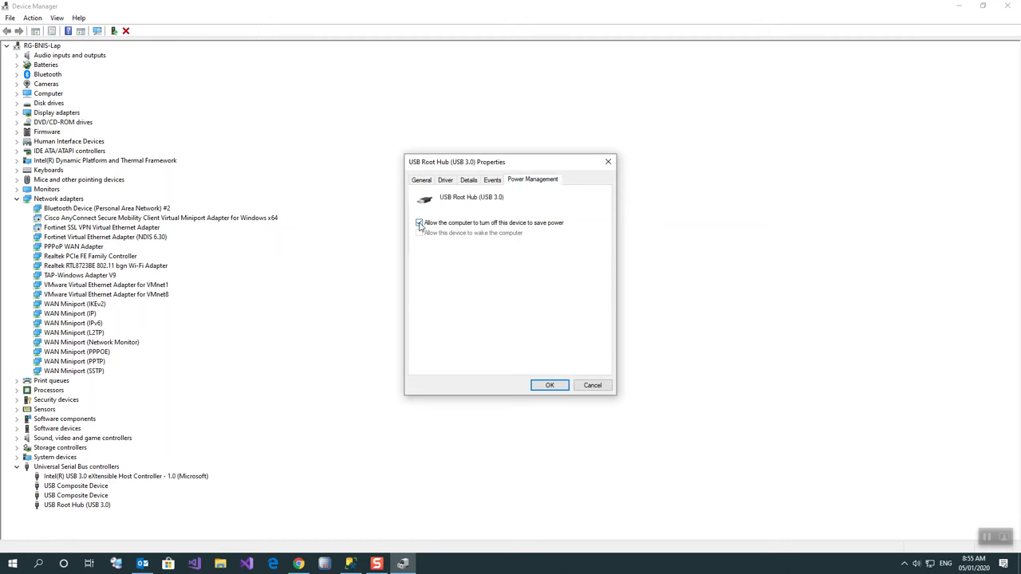
pyautogui.click(419, 223)
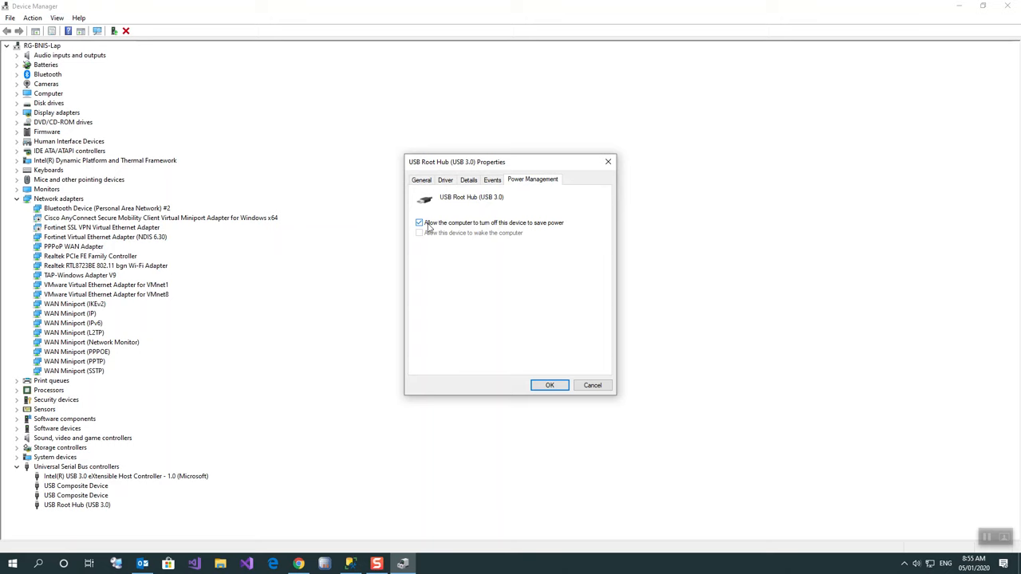
pyautogui.moveTo(451, 229)
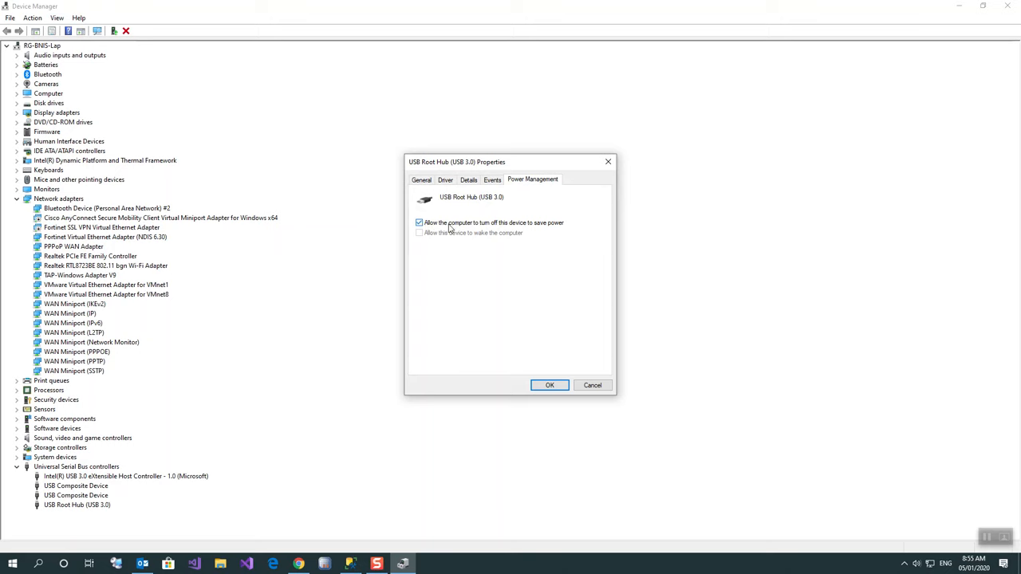
pyautogui.click(419, 223)
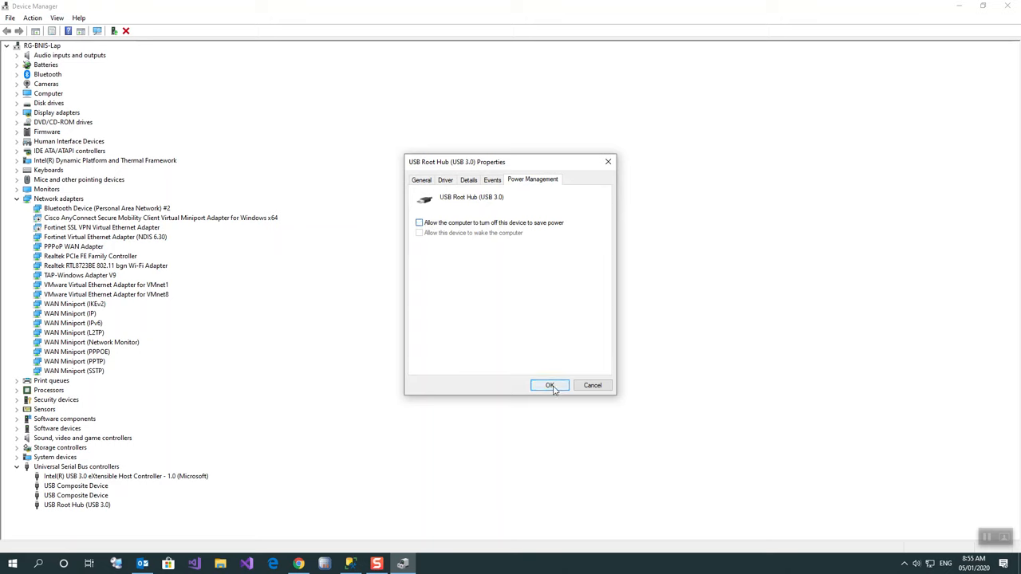
pyautogui.click(550, 386)
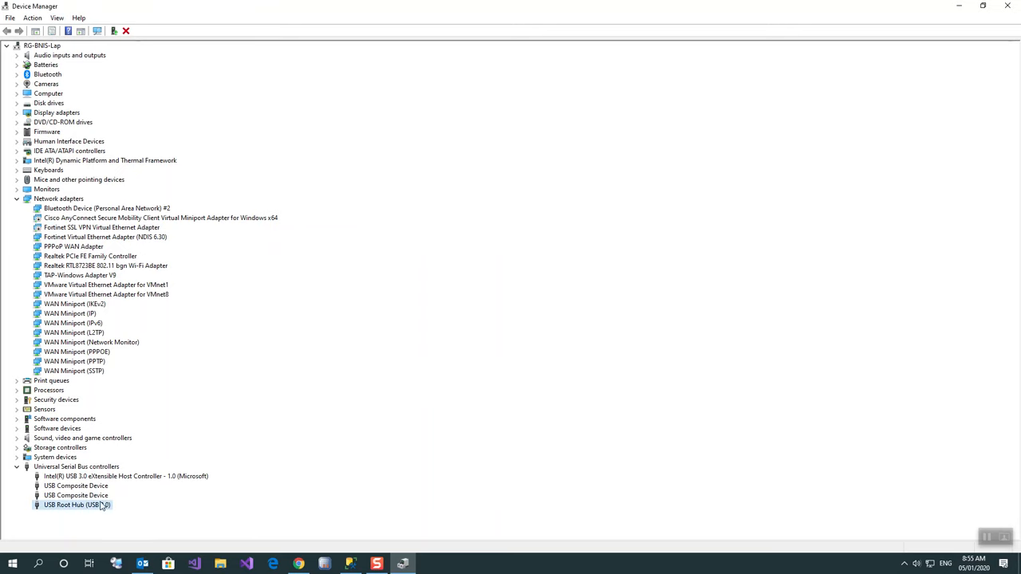
pyautogui.doubleClick(78, 505)
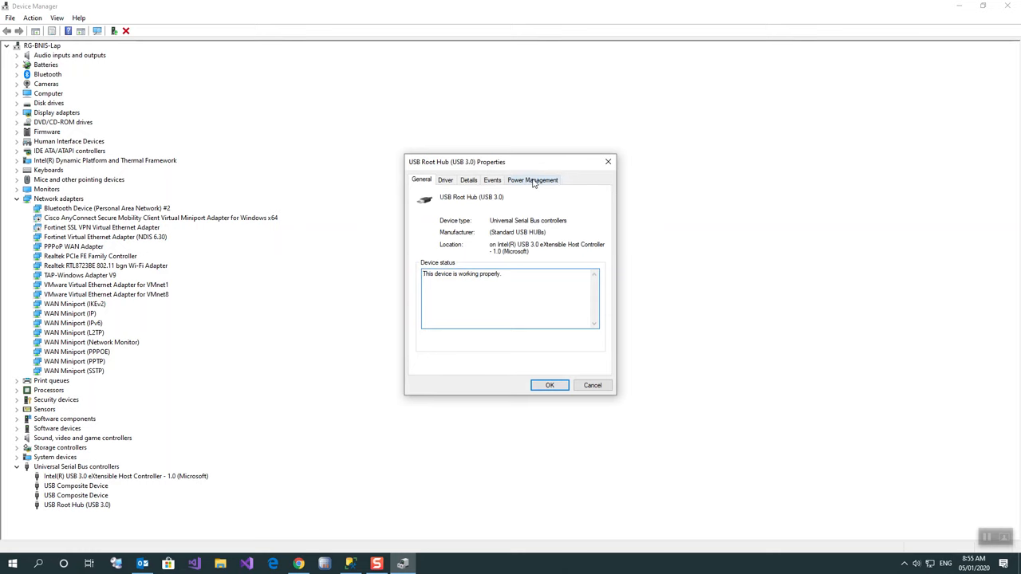
pyautogui.click(532, 180)
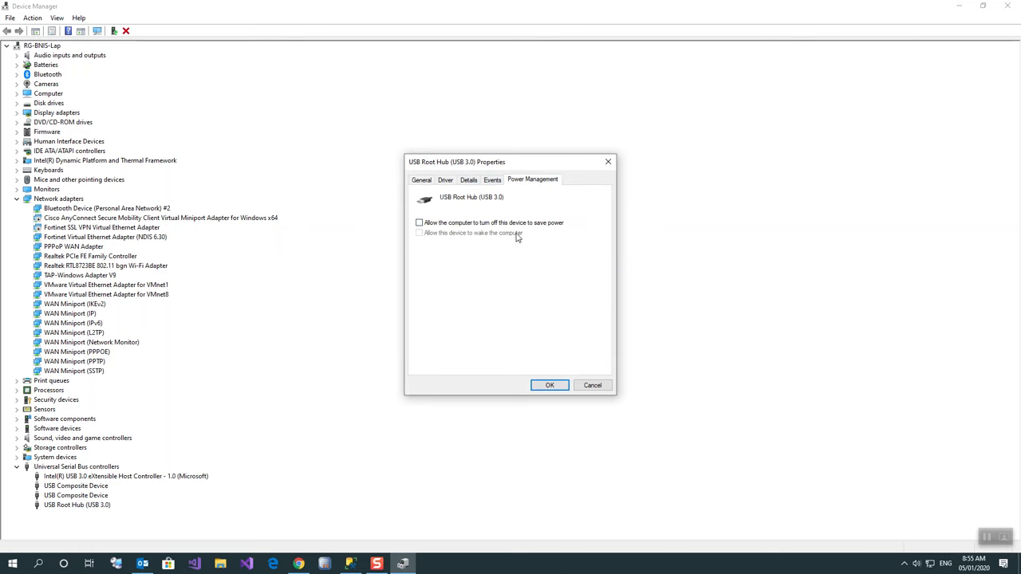
pyautogui.moveTo(533, 237)
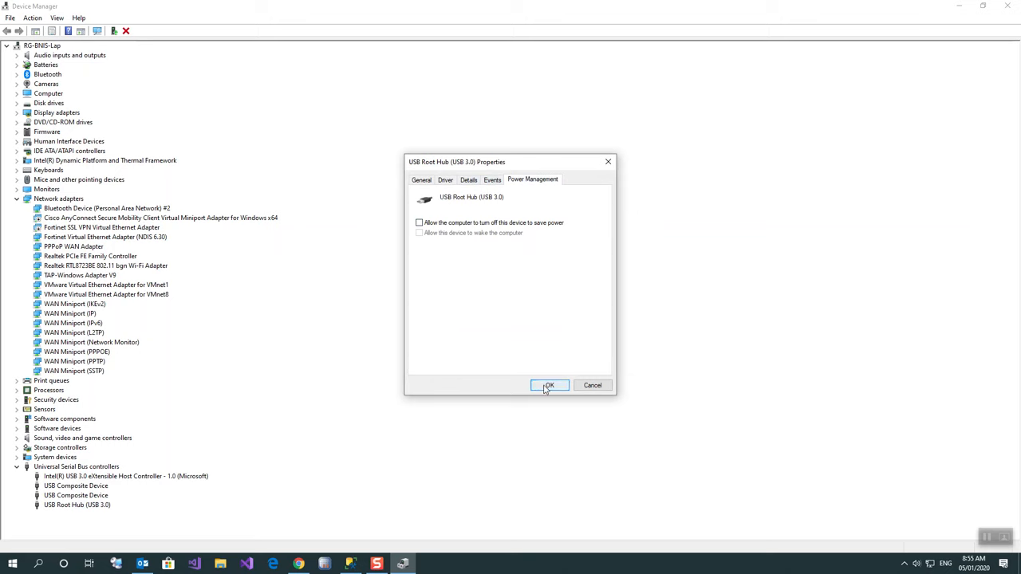
pyautogui.click(549, 386)
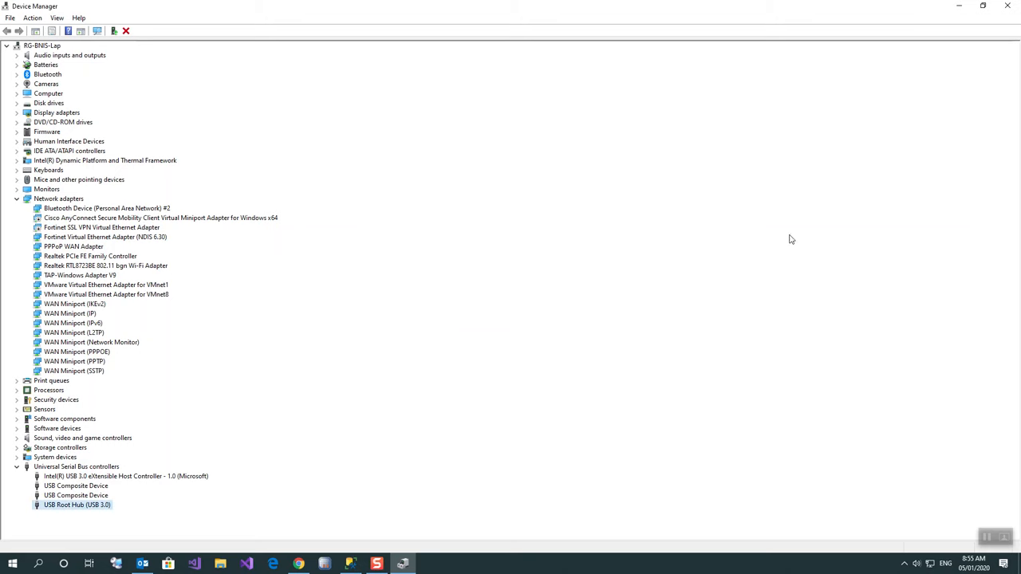